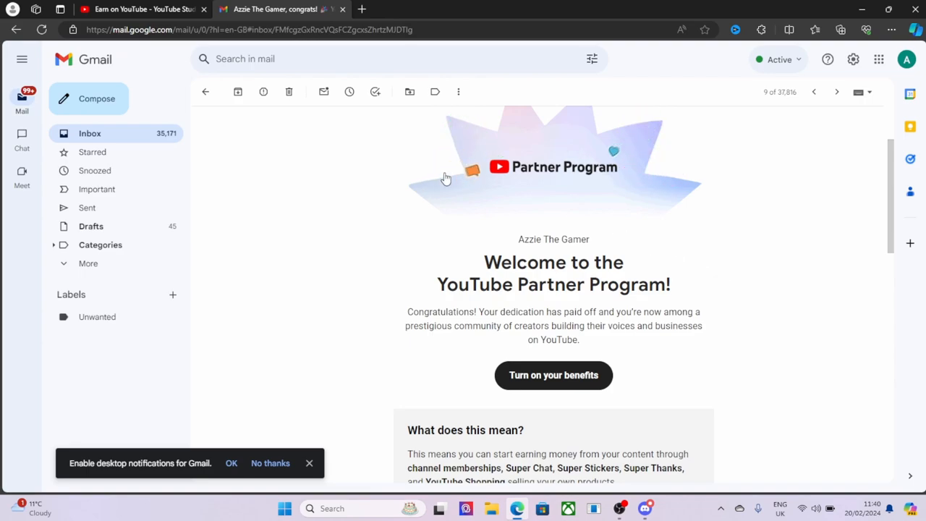
Scroll the welcome email, then bring up the Azzie the gamer Discord server
{"action": "scroll", "scroll_direction": "down", "scroll_amount": 3}
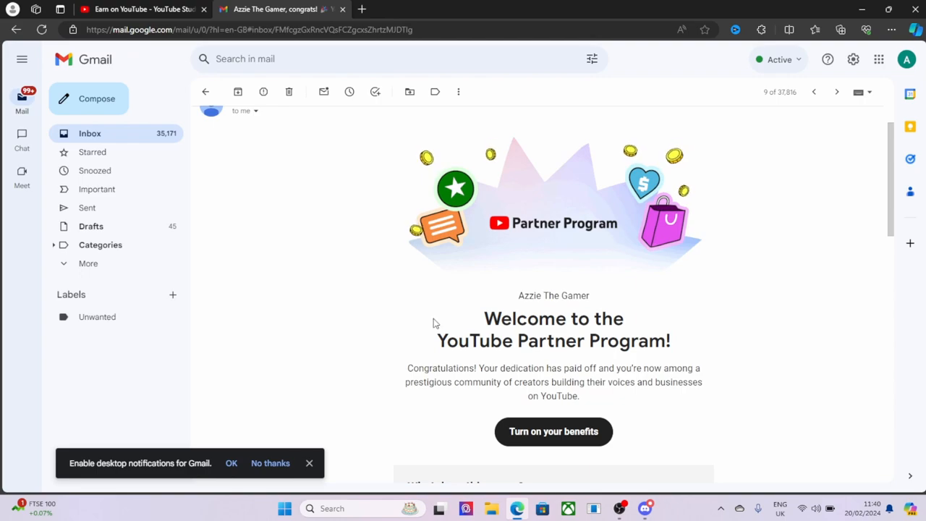
{"action": "mouse_move", "coordinate": [497, 249]}
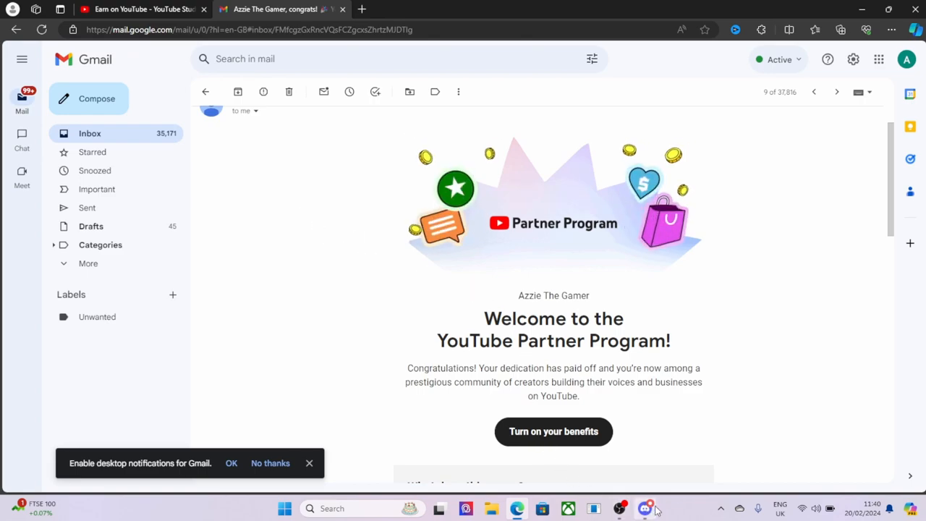
{"action": "left_click", "coordinate": [643, 508]}
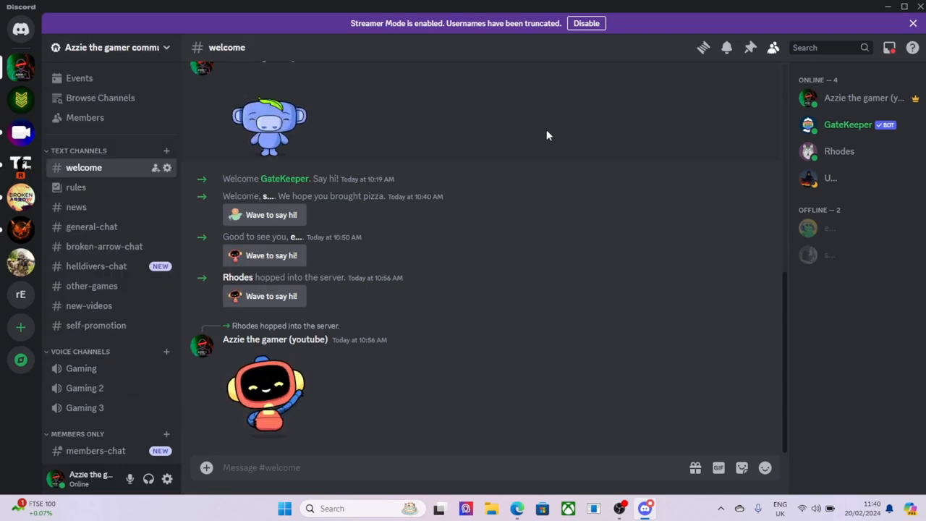
{"action": "mouse_move", "coordinate": [588, 324]}
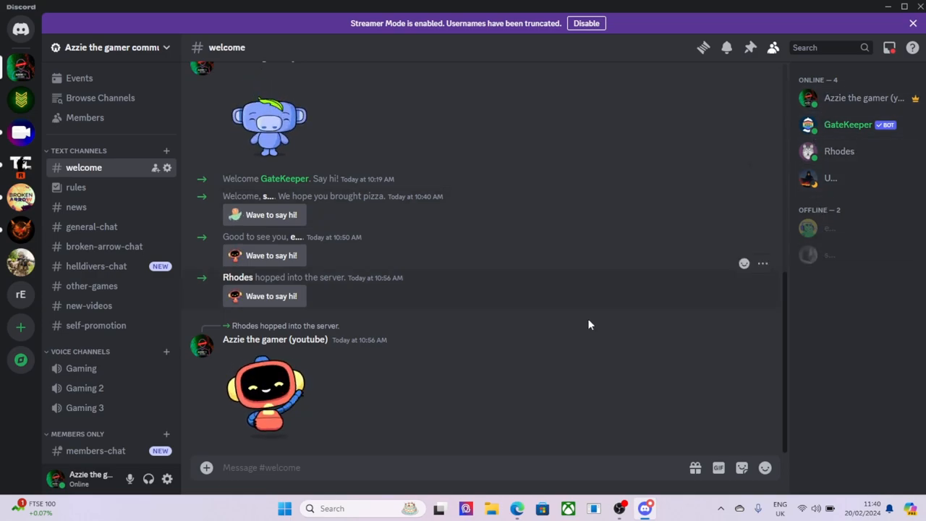
{"action": "mouse_move", "coordinate": [831, 255]}
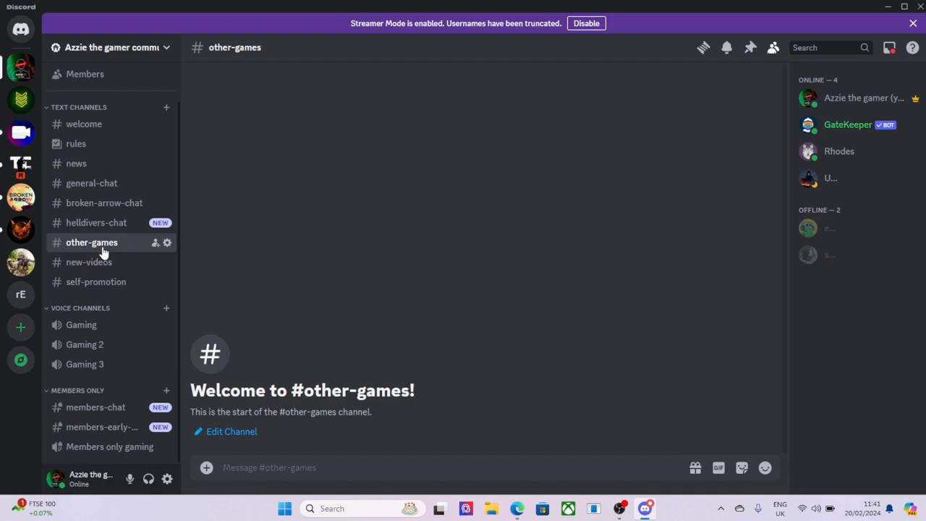
{"action": "mouse_move", "coordinate": [81, 324]}
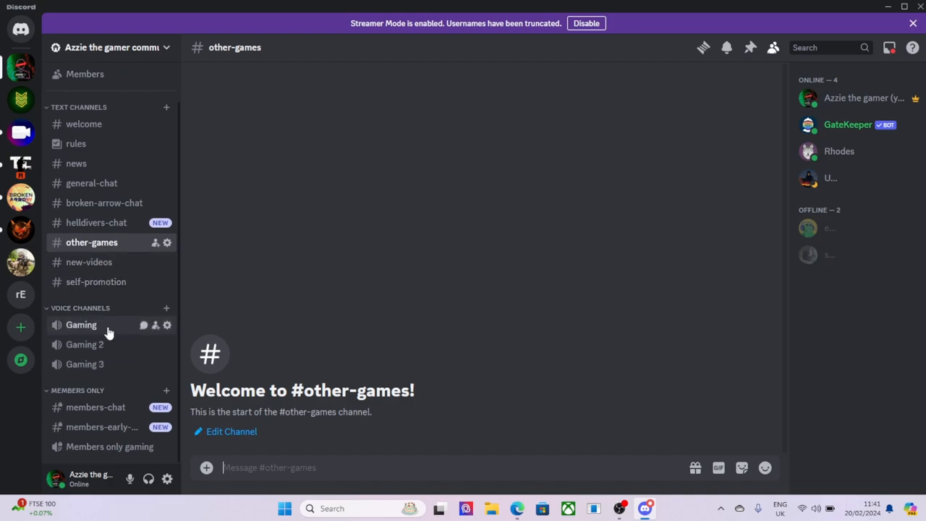
{"action": "mouse_move", "coordinate": [95, 406]}
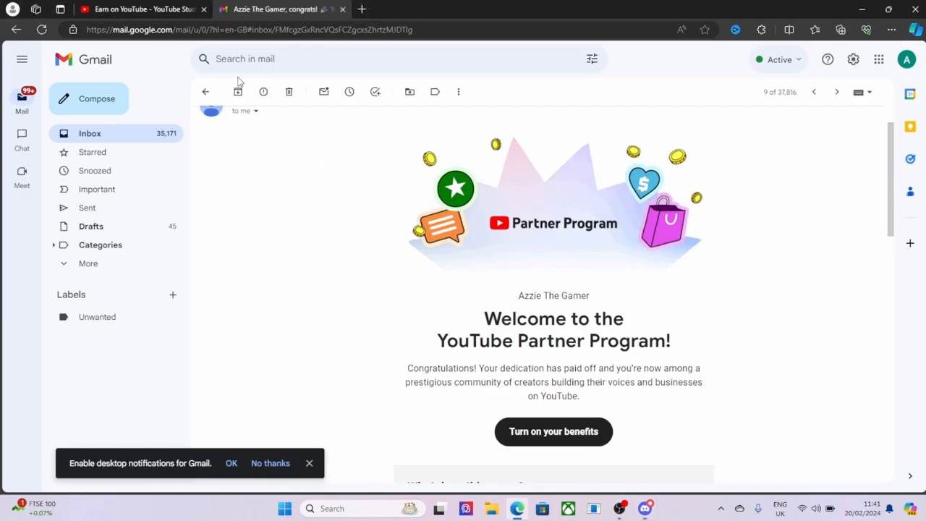
Switch to the YouTube tab showing the private Broken Arrow #82 video
{"action": "left_click", "coordinate": [141, 9]}
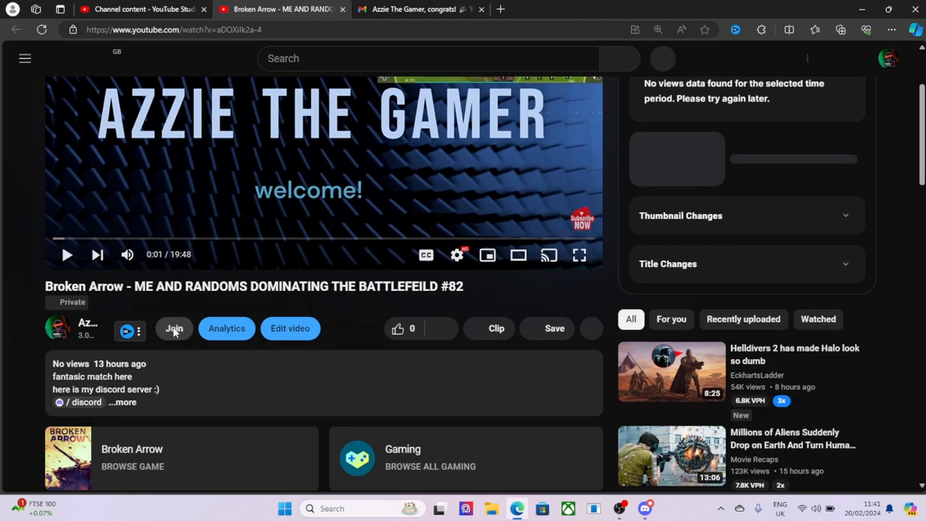
{"action": "left_click", "coordinate": [173, 327]}
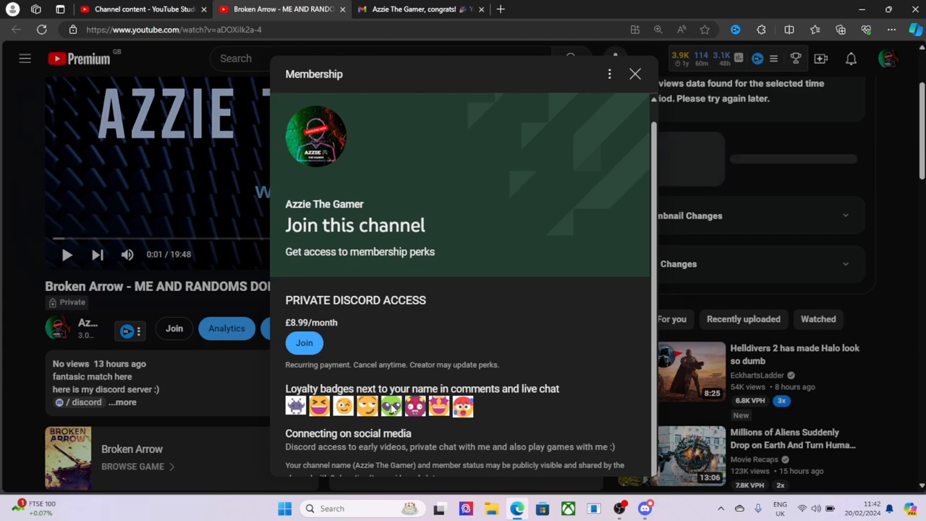
{"action": "mouse_move", "coordinate": [634, 74]}
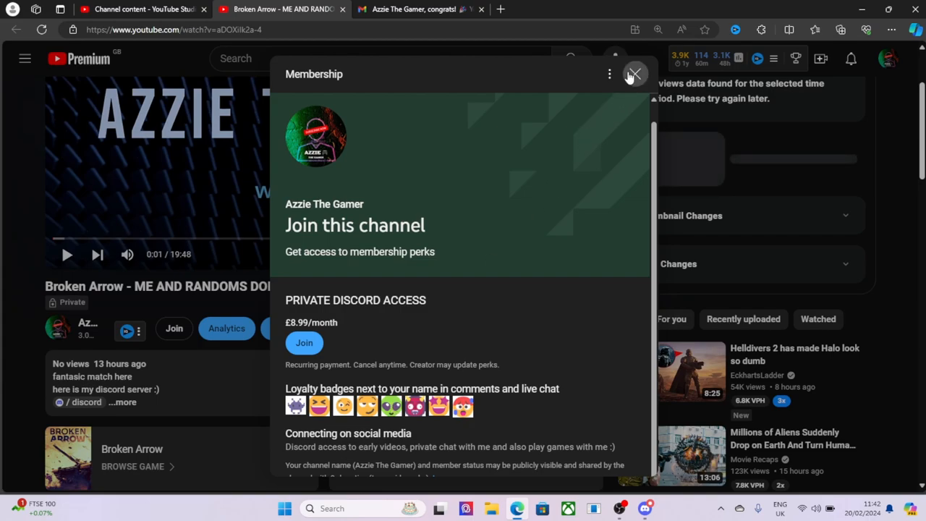
{"action": "mouse_move", "coordinate": [634, 74]}
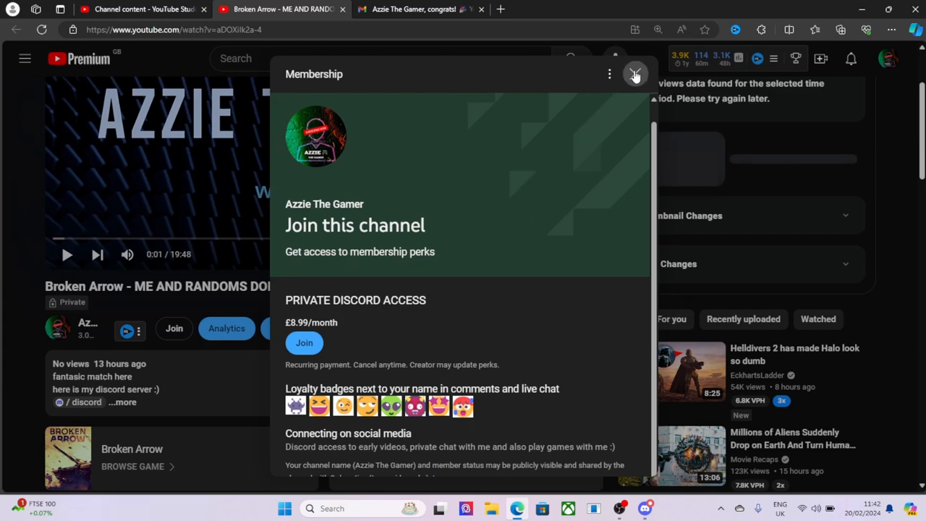
{"action": "left_click", "coordinate": [634, 74]}
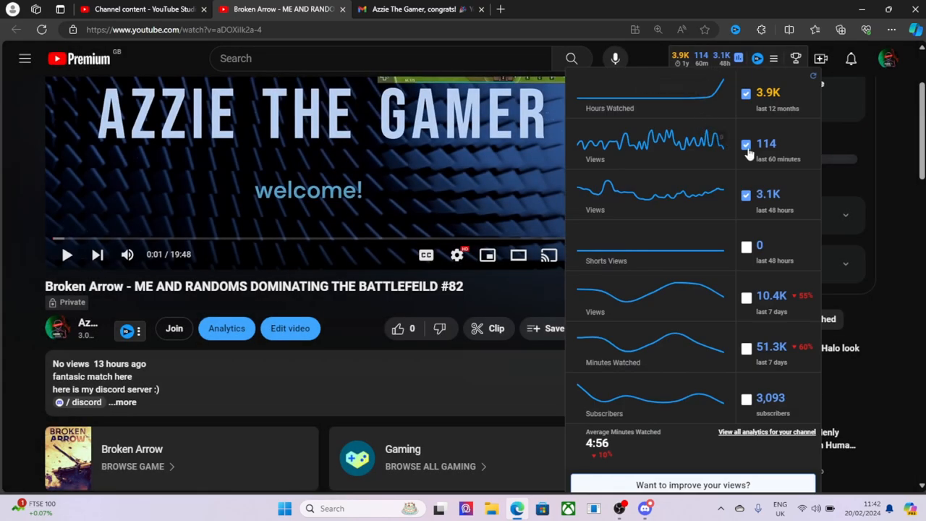
{"action": "mouse_move", "coordinate": [757, 186]}
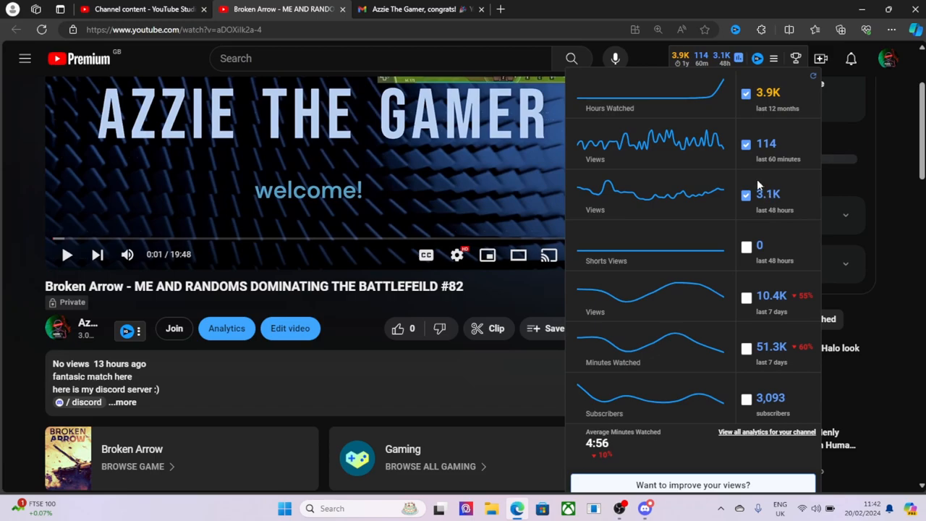
{"action": "mouse_move", "coordinate": [715, 164]}
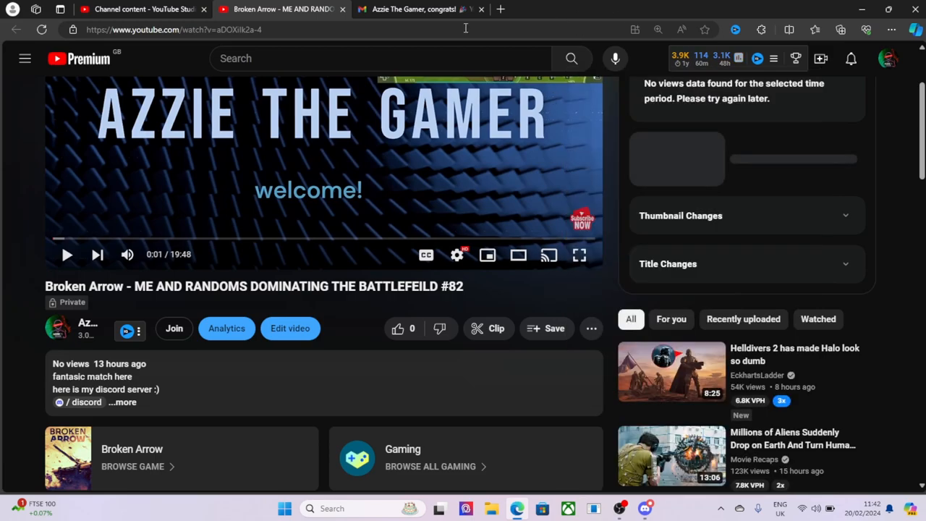
Open the Earn page, showing 3,093 subscribers and 3,860 of 4,000 watch hours
{"action": "left_click", "coordinate": [141, 8]}
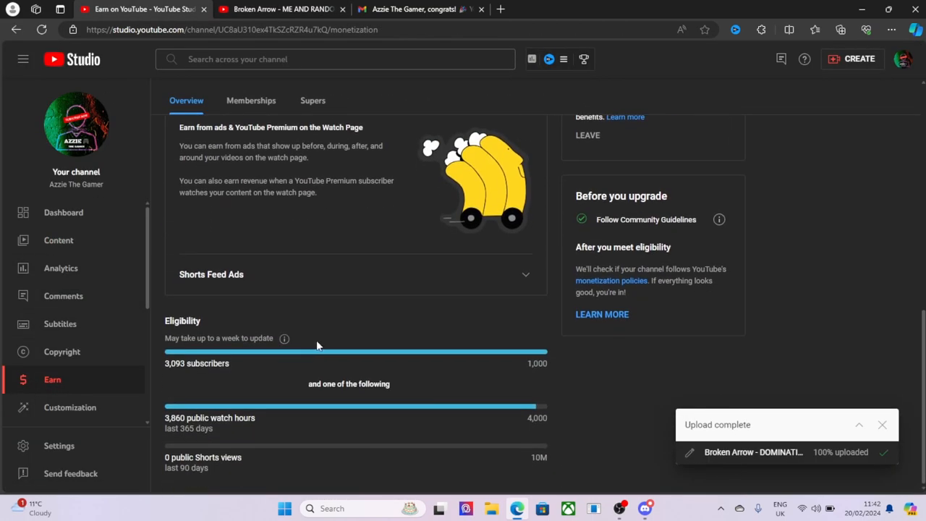
{"action": "mouse_move", "coordinate": [626, 94]}
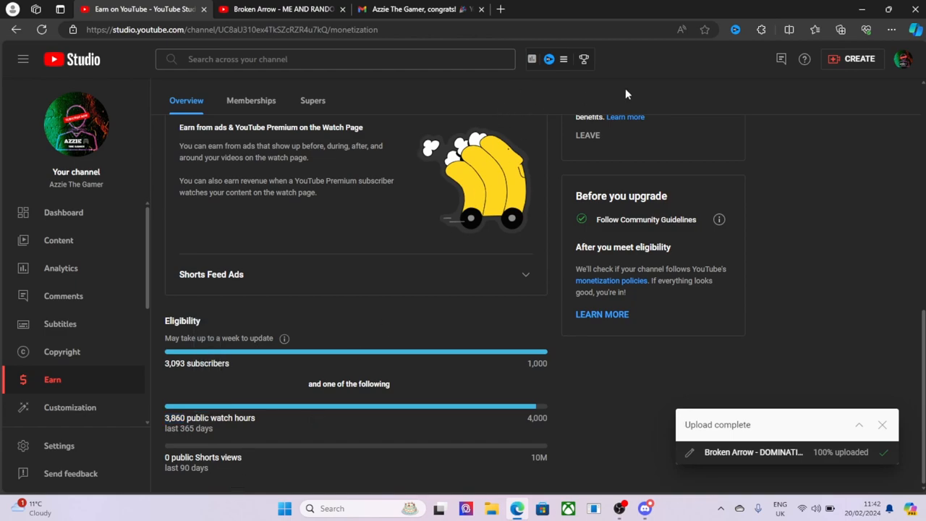
{"action": "left_click", "coordinate": [549, 59]}
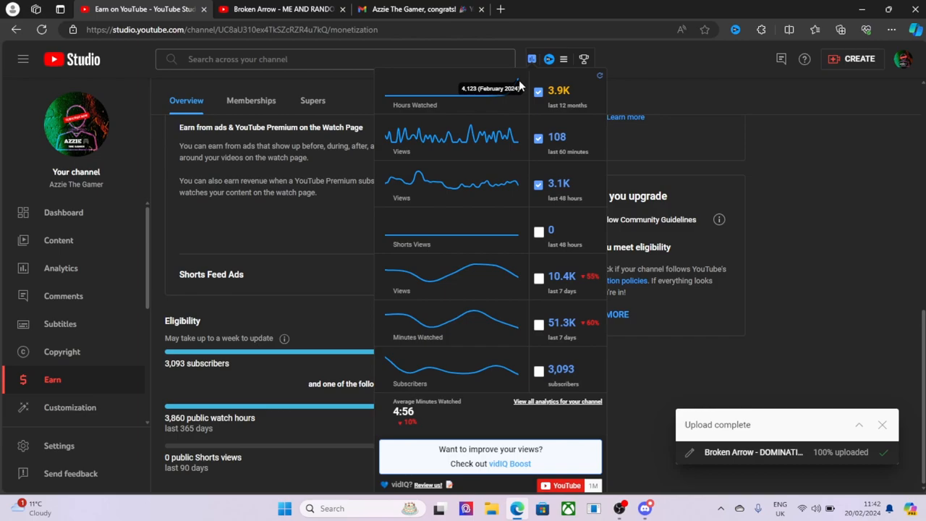
{"action": "left_click", "coordinate": [531, 58]}
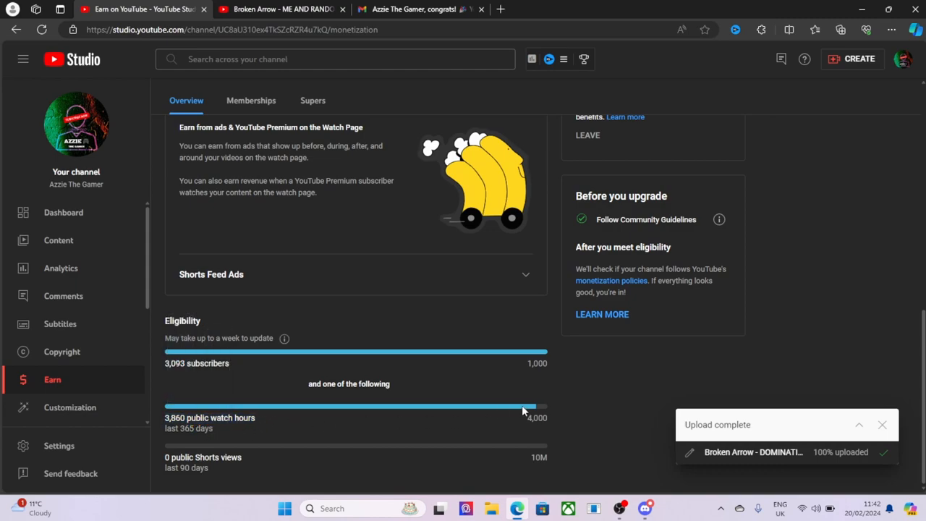
{"action": "mouse_move", "coordinate": [538, 416]}
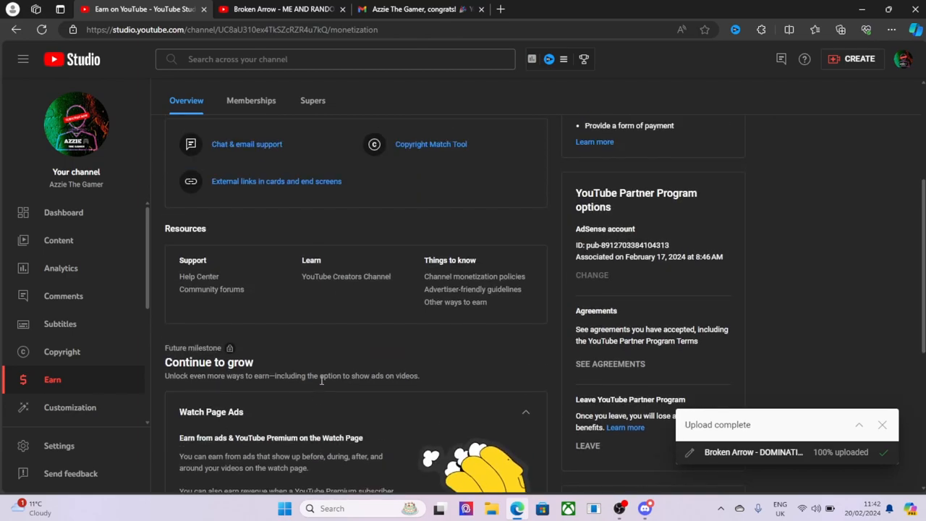
Open the Supers tab with Super Chat, Stickers and Thanks enabled
{"action": "left_click", "coordinate": [312, 101]}
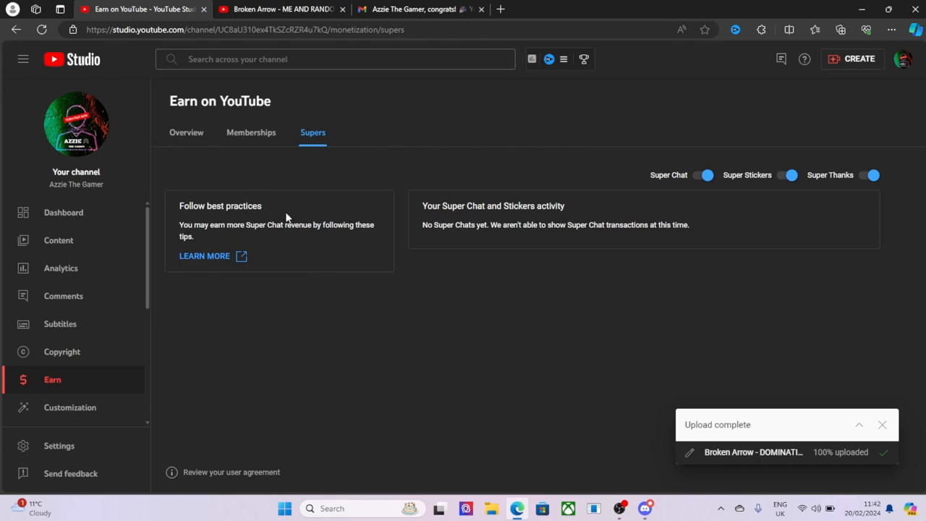
{"action": "mouse_move", "coordinate": [345, 221]}
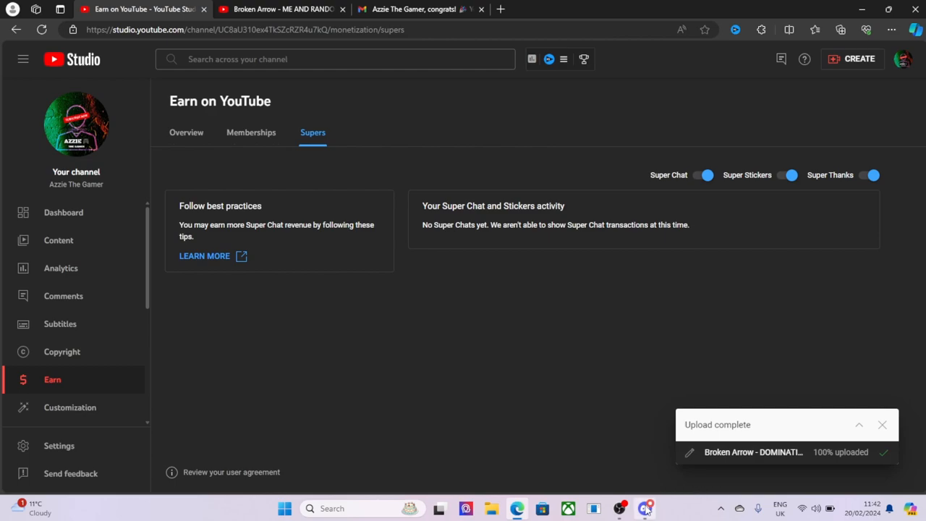
{"action": "left_click", "coordinate": [645, 508]}
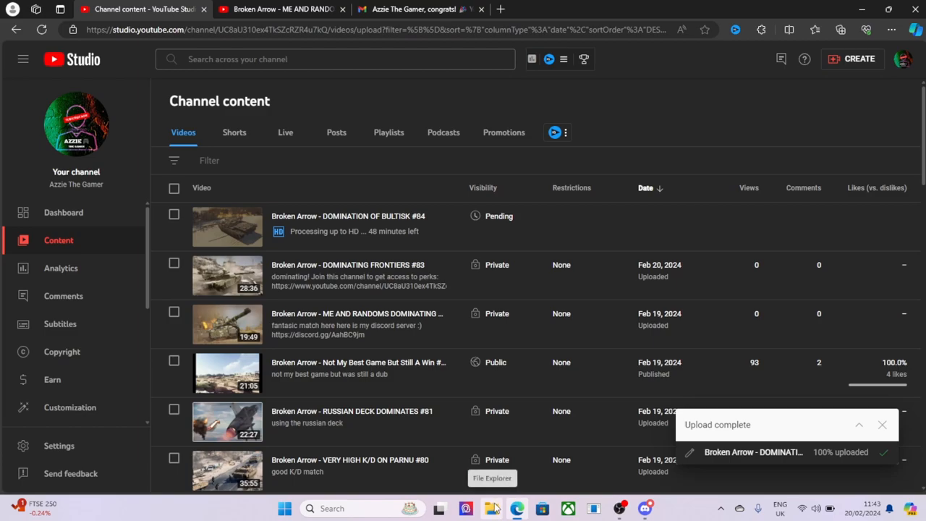
{"action": "left_click", "coordinate": [645, 508]}
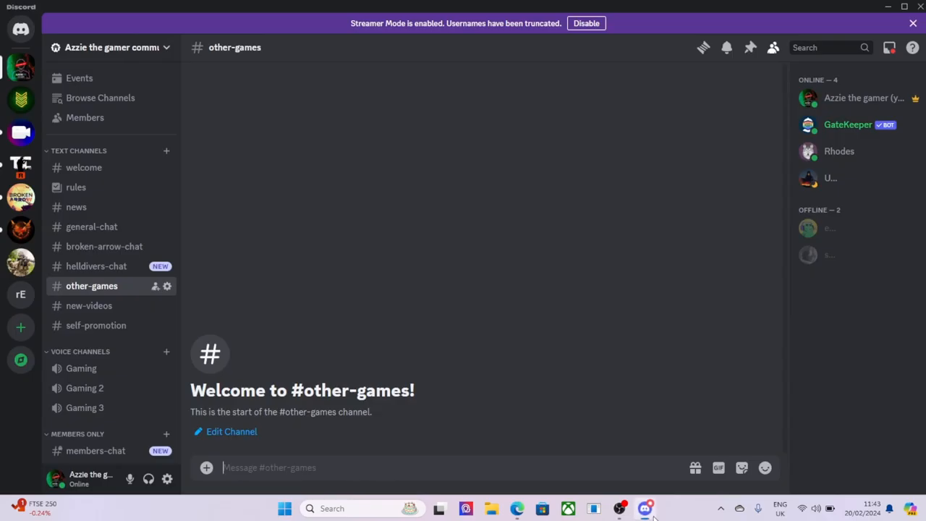
Browse the #general-chat channel, then open #welcome with its member greetings
{"action": "left_click", "coordinate": [91, 226]}
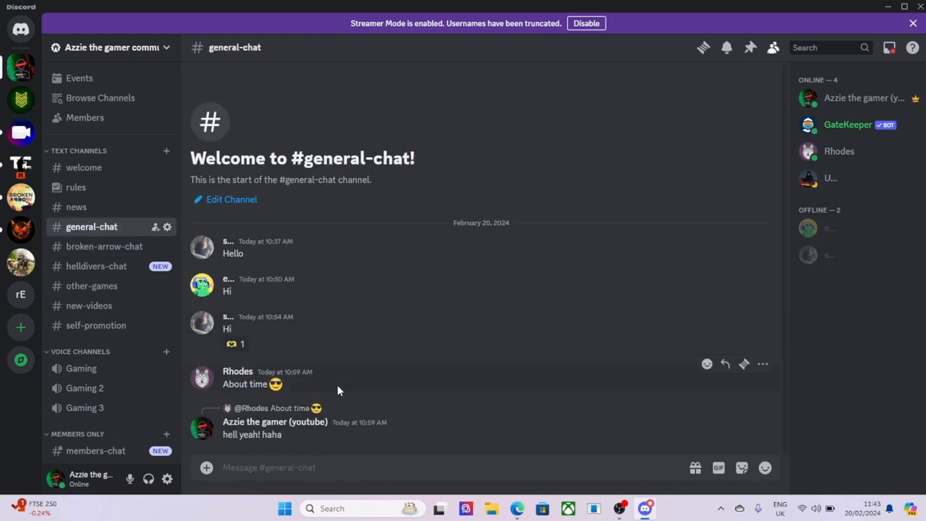
{"action": "mouse_move", "coordinate": [107, 161]}
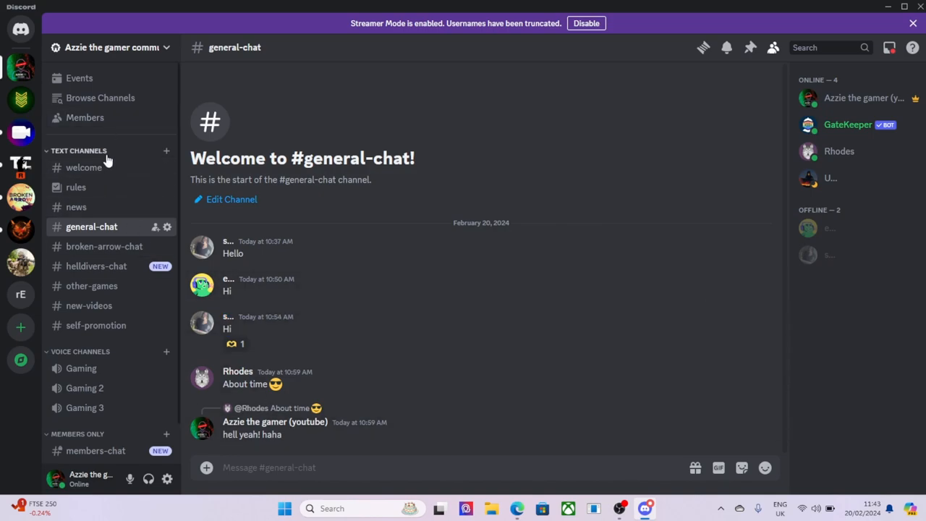
{"action": "left_click", "coordinate": [84, 167]}
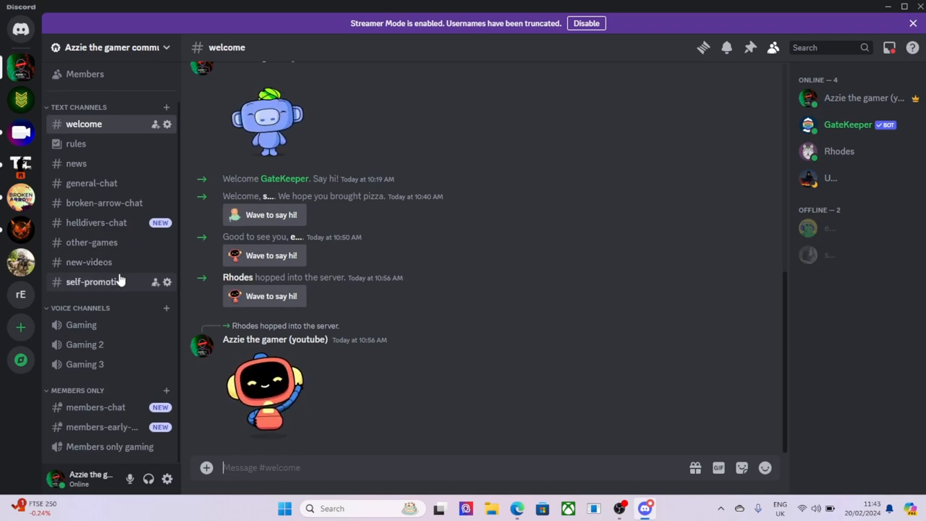
{"action": "mouse_move", "coordinate": [120, 399]}
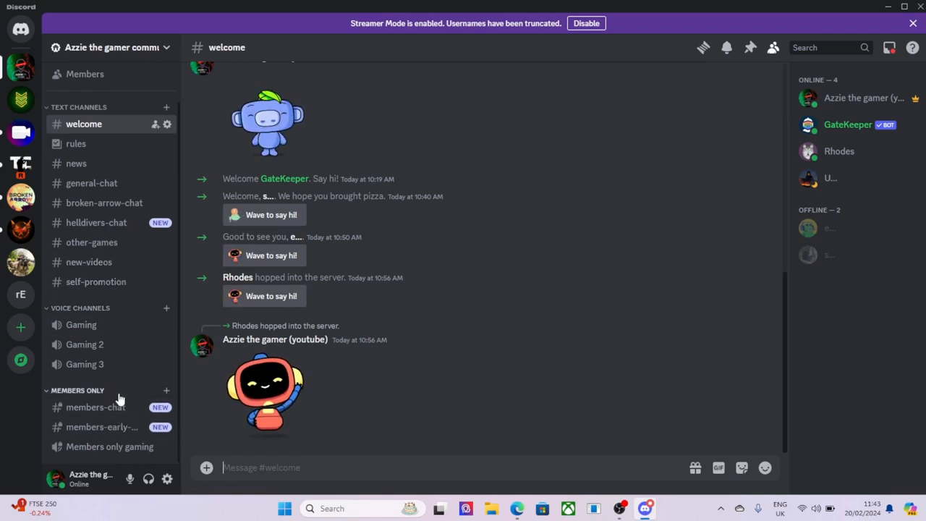
{"action": "mouse_move", "coordinate": [84, 345]}
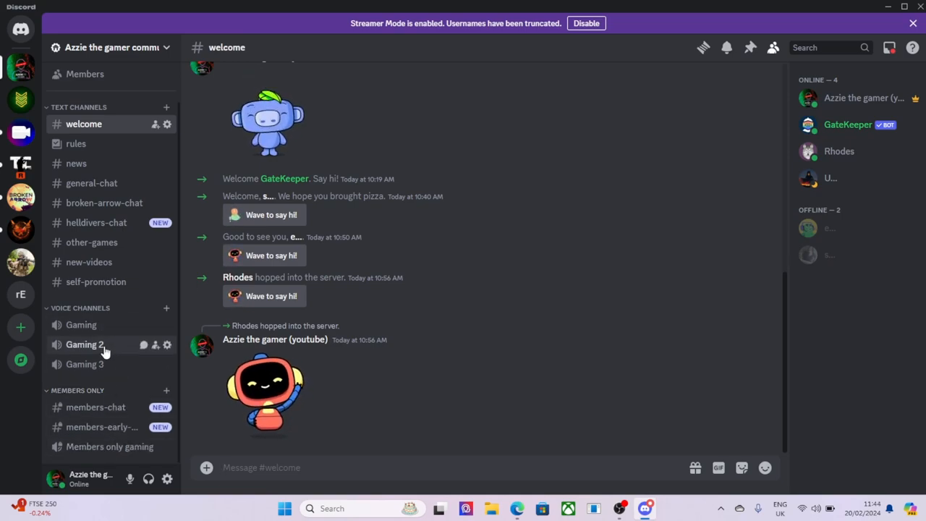
{"action": "mouse_move", "coordinate": [106, 427]}
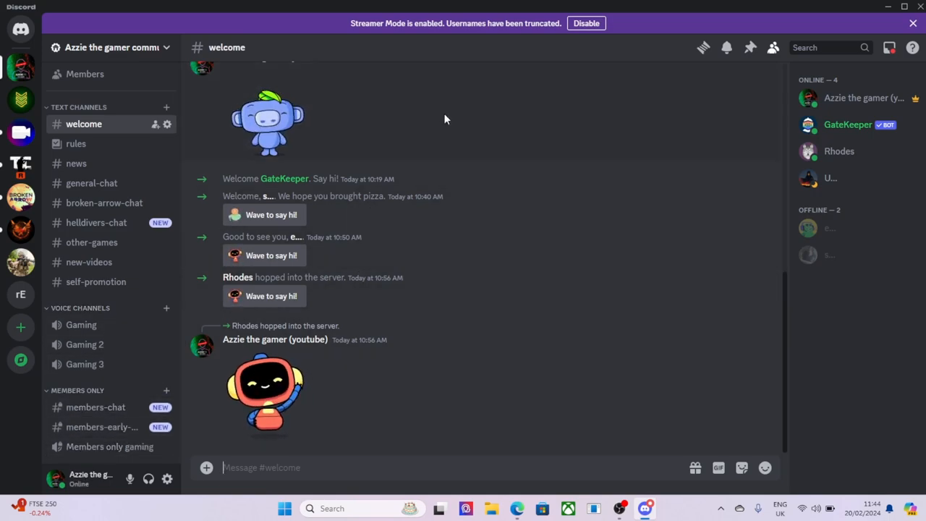
{"action": "mouse_move", "coordinate": [613, 394]}
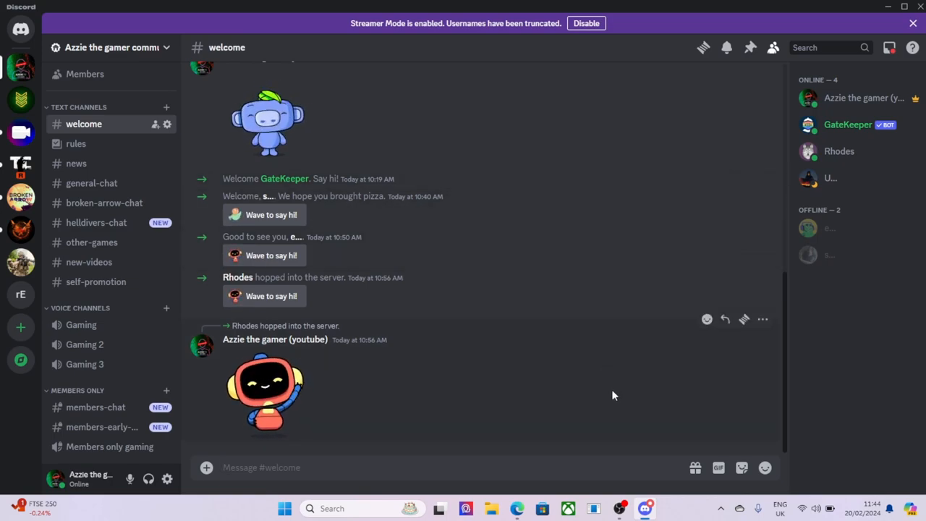